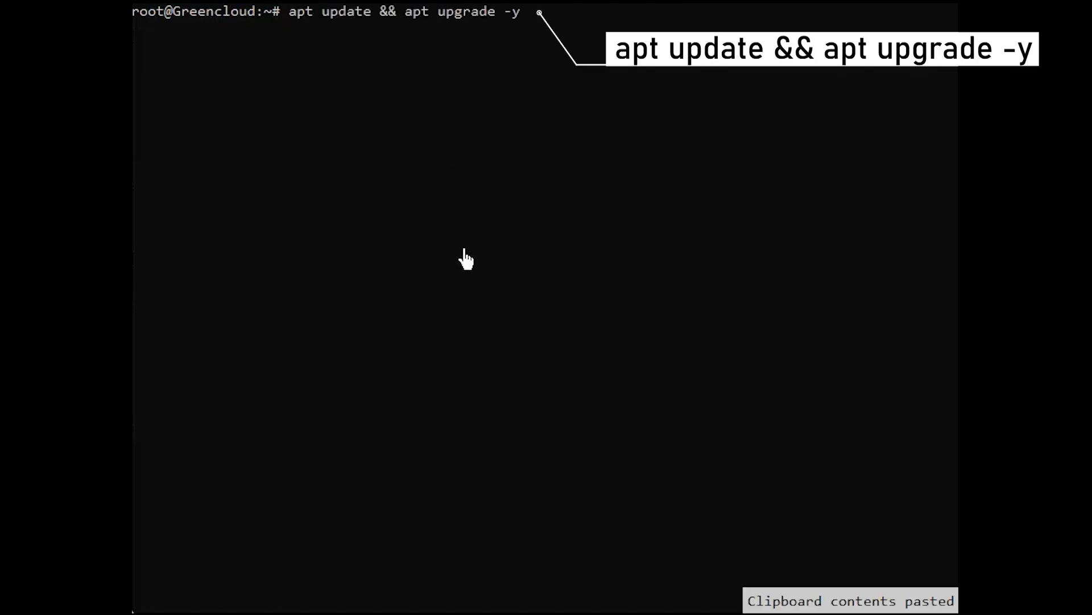
- Run apt update/upgrade, then install curl, lsb-release, gnupg2 and ca-certificates
key(Return)
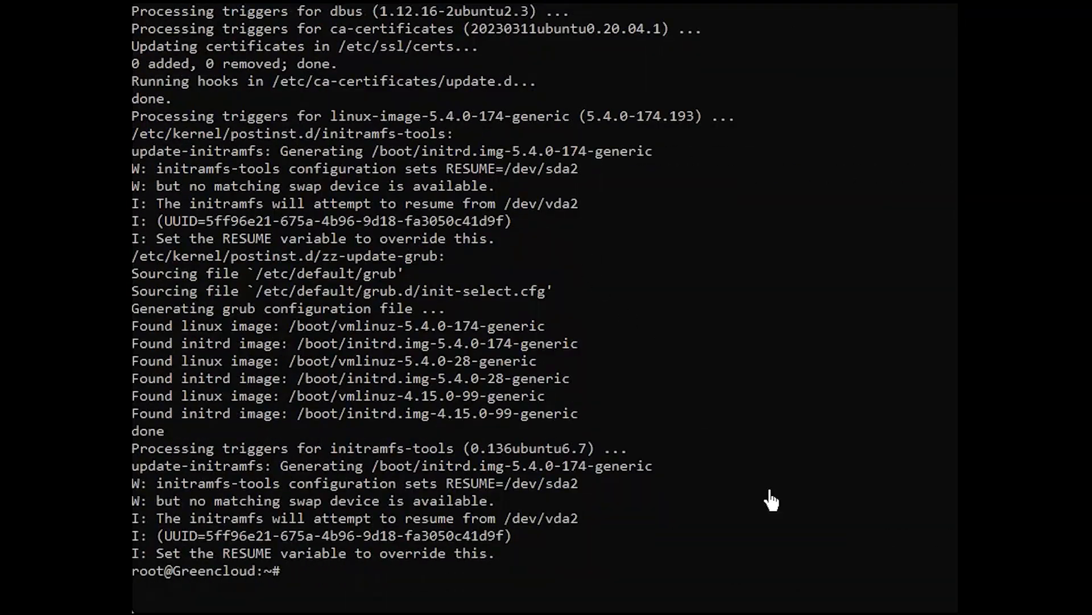
mouse_move(860, 557)
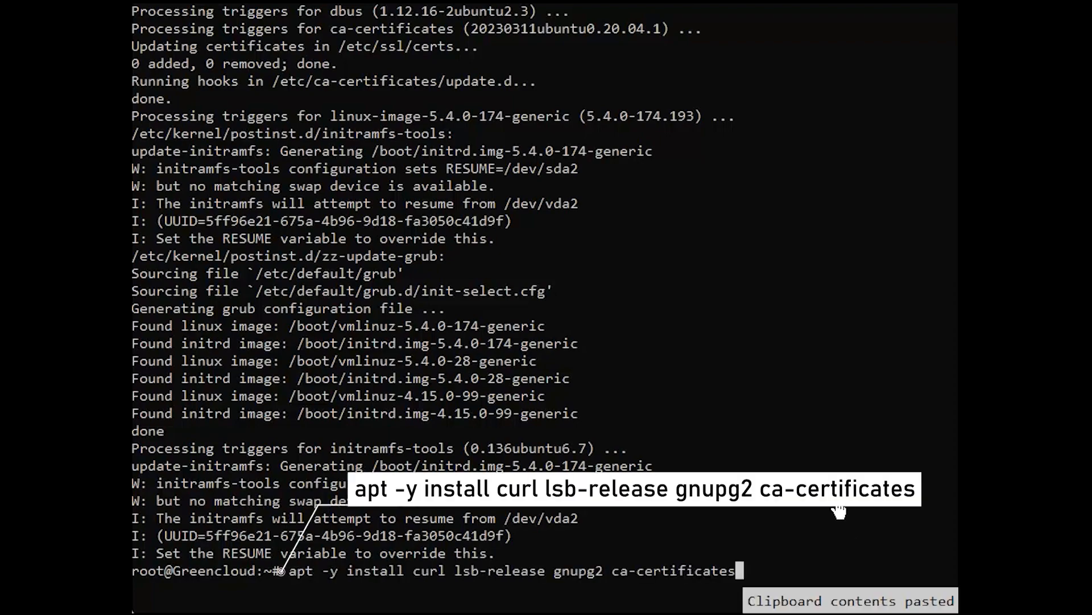
key(Return)
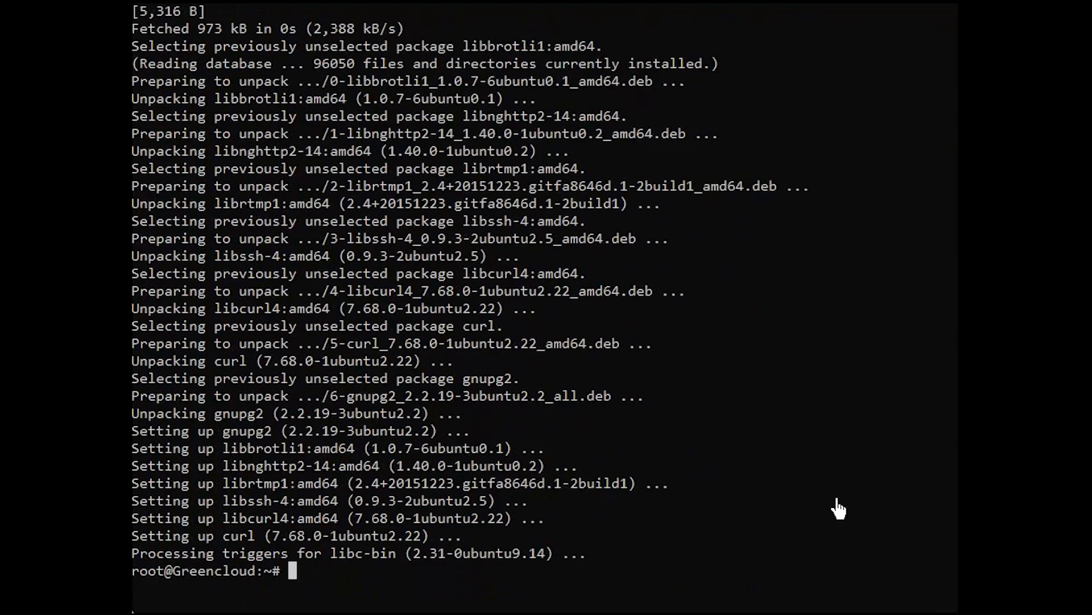
mouse_move(843, 491)
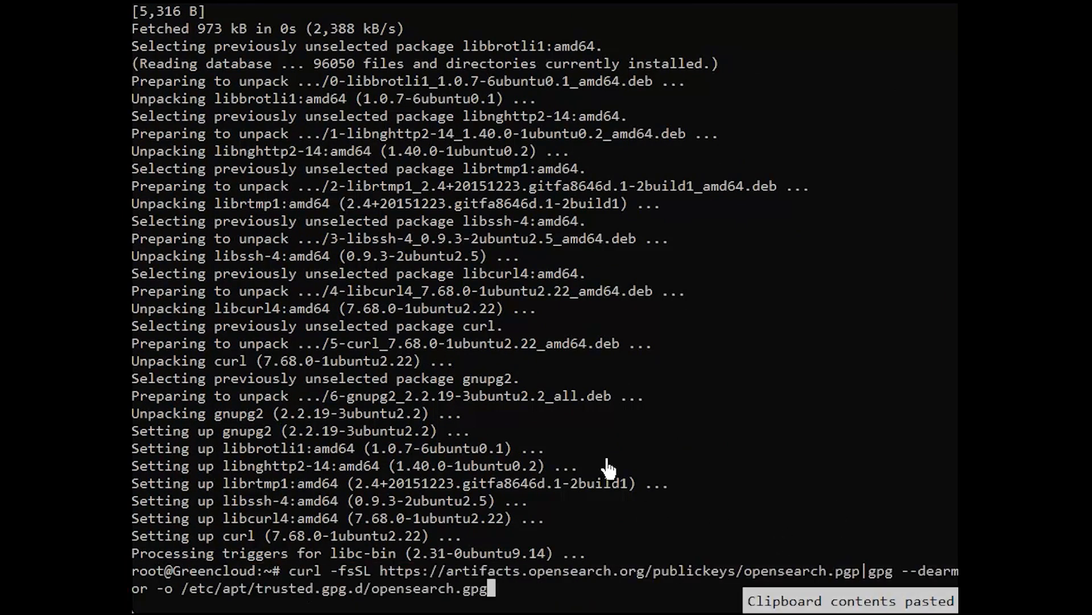
- Import the opensearch.pgp signing key and add the OpenSearch 2.x apt repository
key(Return)
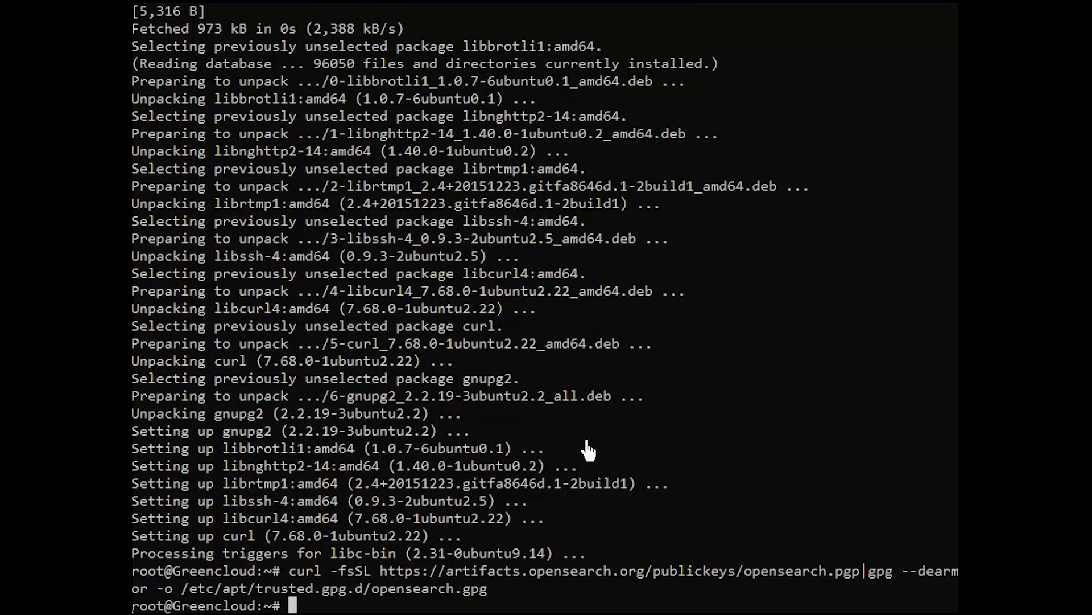
mouse_move(589, 451)
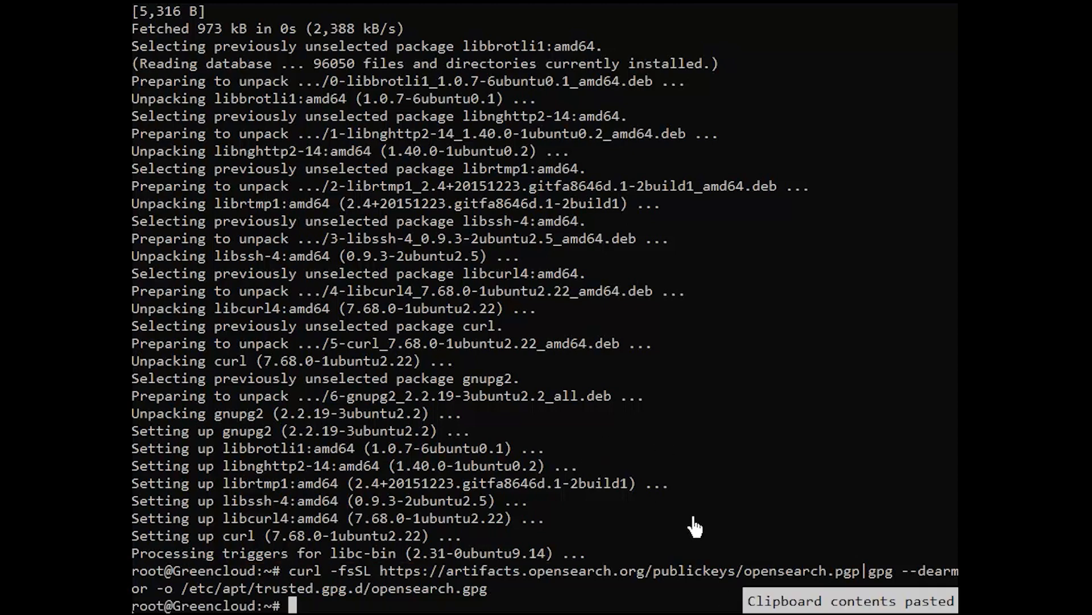
key(Return)
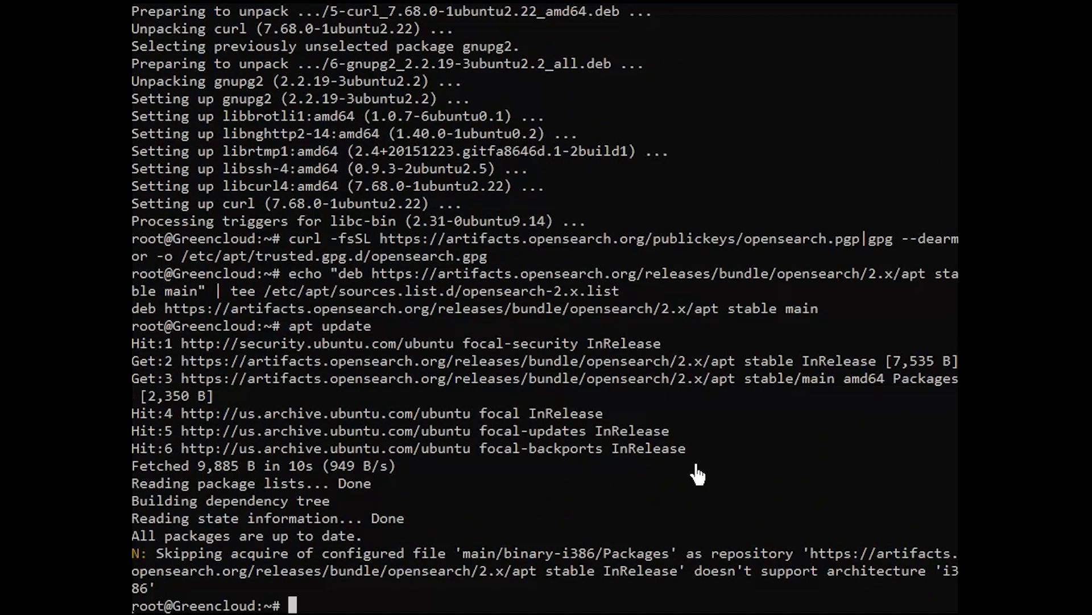
mouse_move(697, 474)
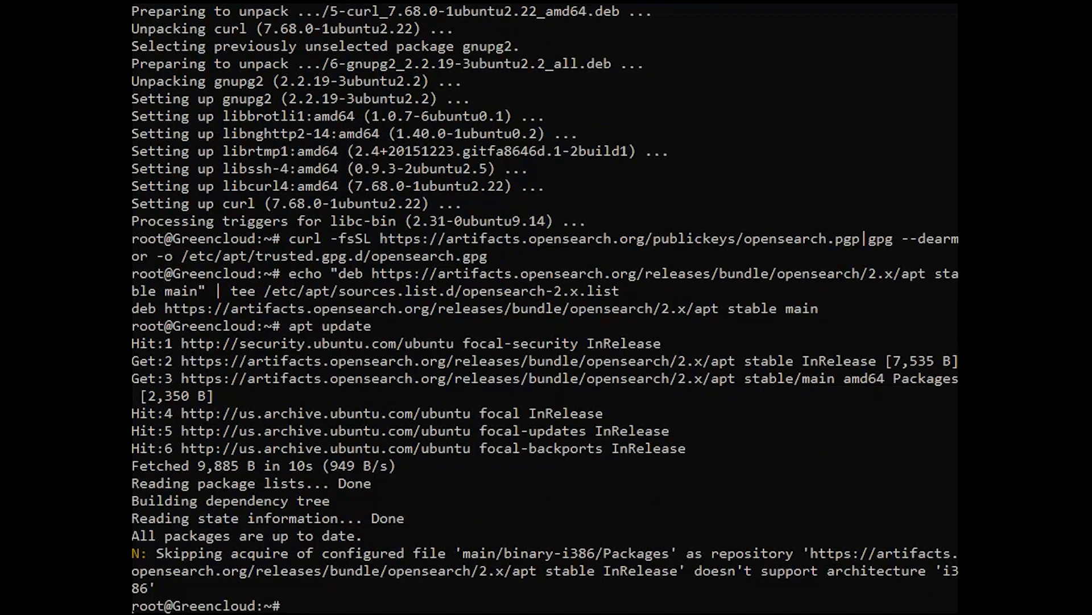
mouse_move(747, 605)
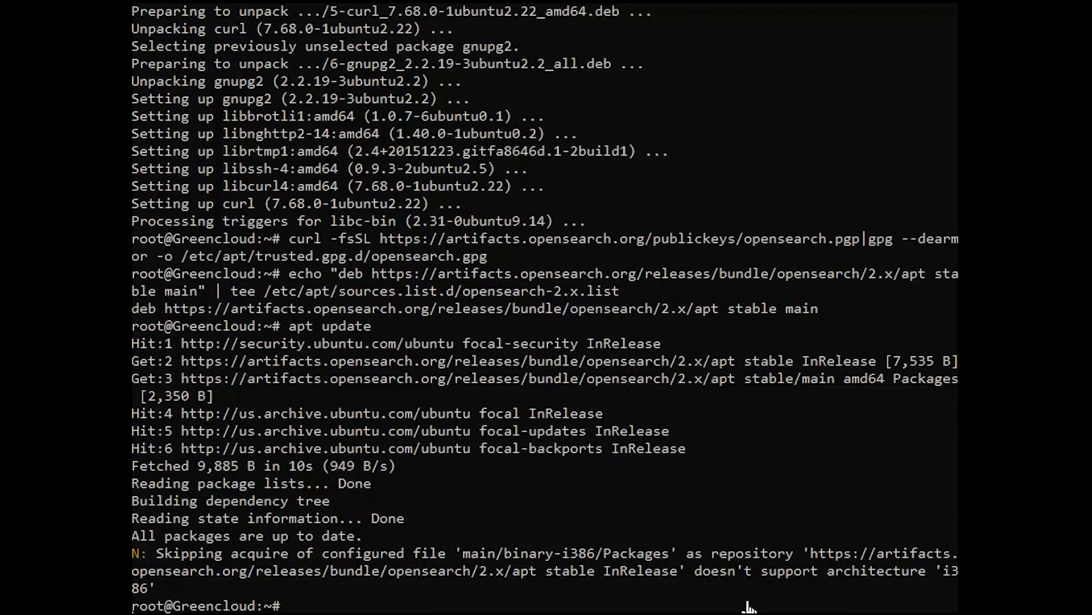
- List available OpenSearch versions with 'apt list -a opensearch' (2.13.0 down to 2.5.0)
text(apt list -a opensearch)
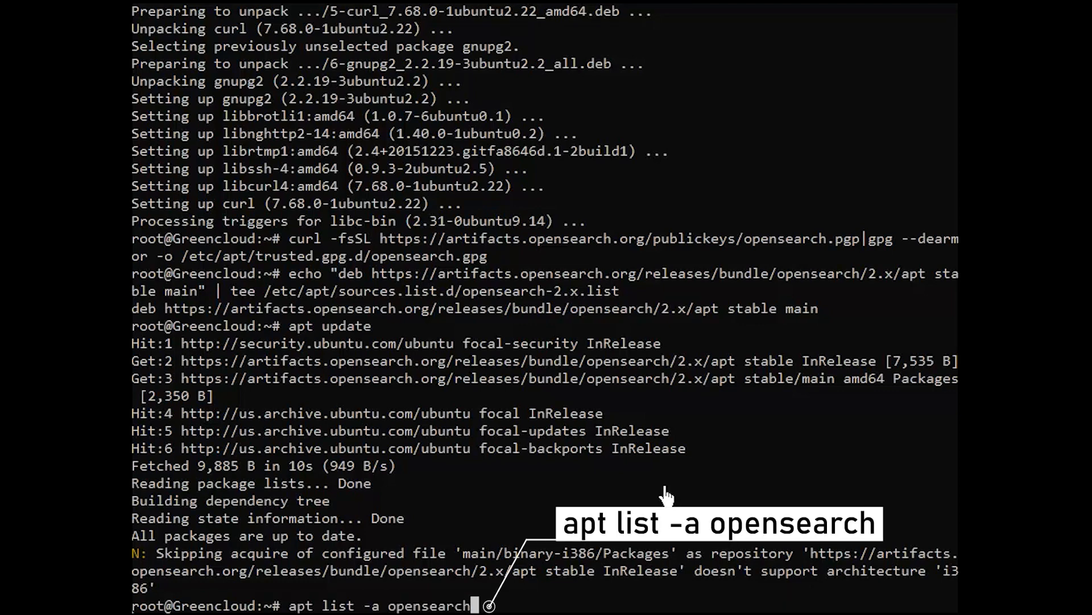
key(Return)
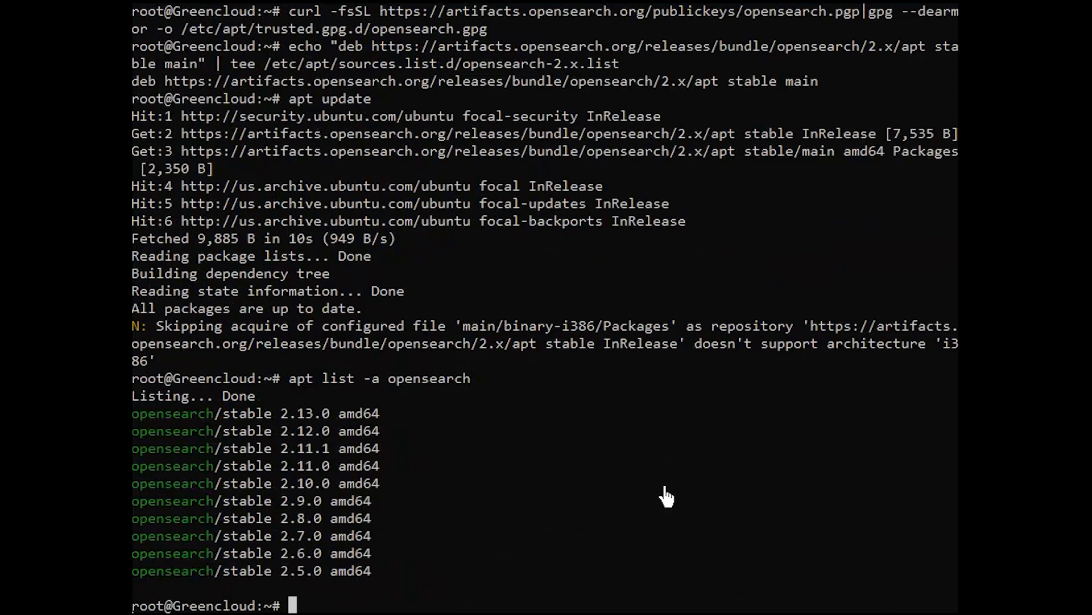
mouse_move(717, 510)
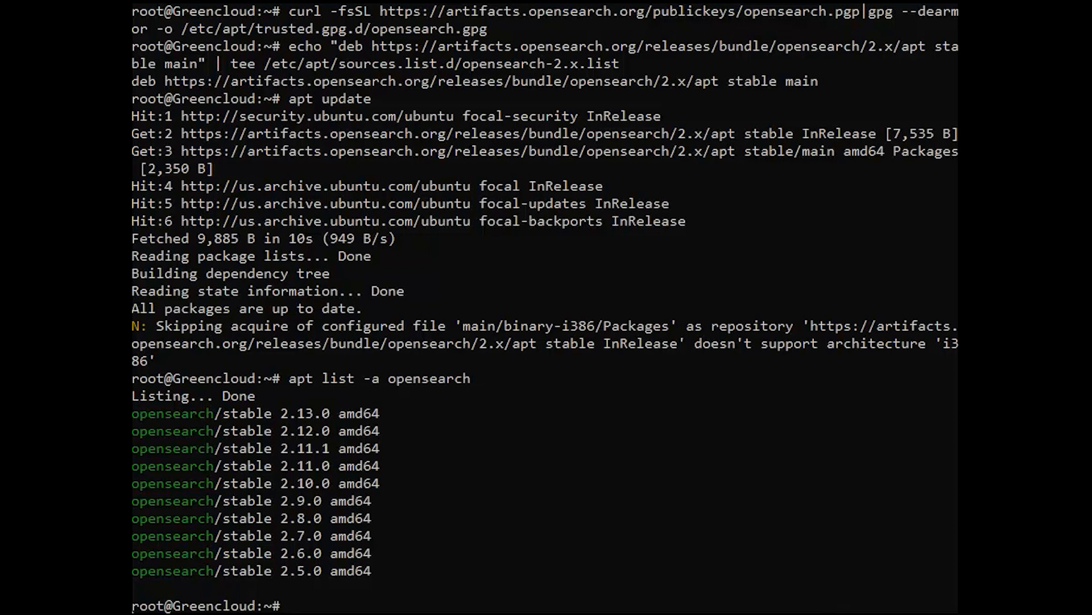
mouse_move(745, 494)
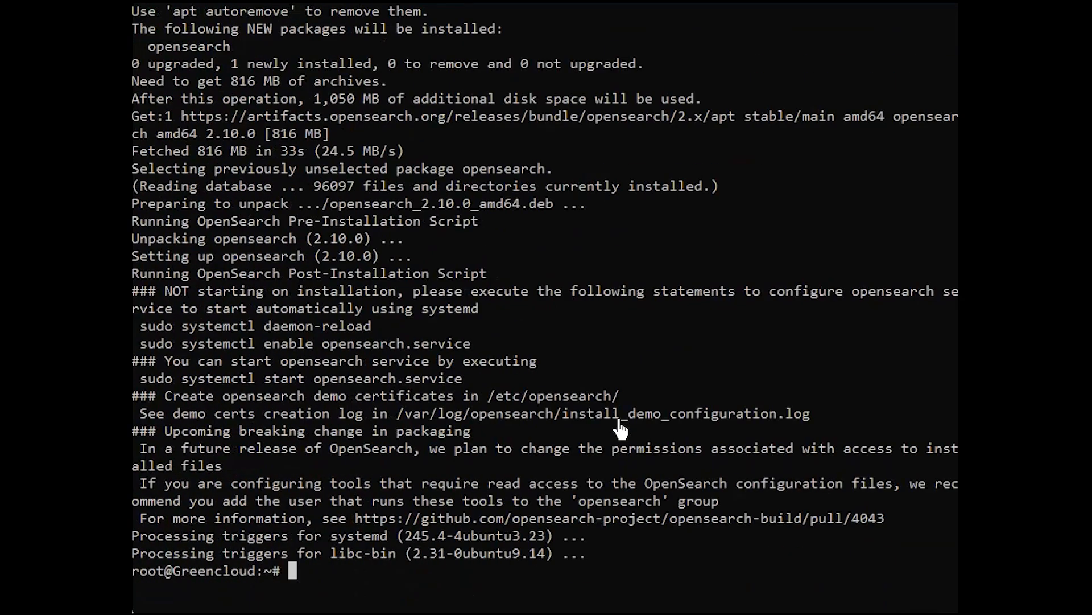
mouse_move(624, 410)
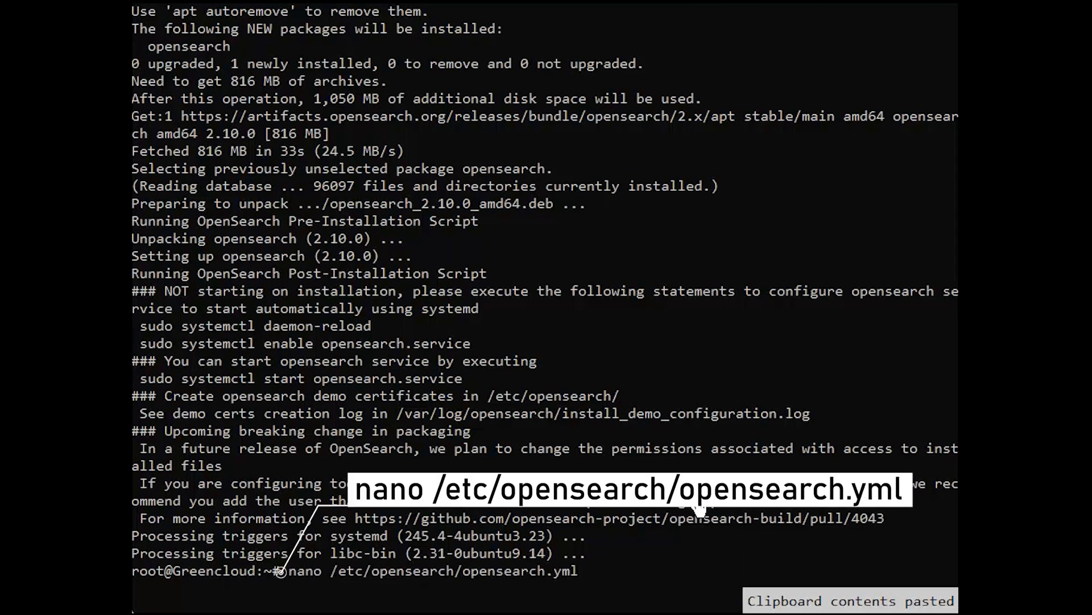
- Set cluster.name to my-green1 in /etc/opensearch/opensearch.yml and save
key(Return)
text(cluster.name: my-green1)
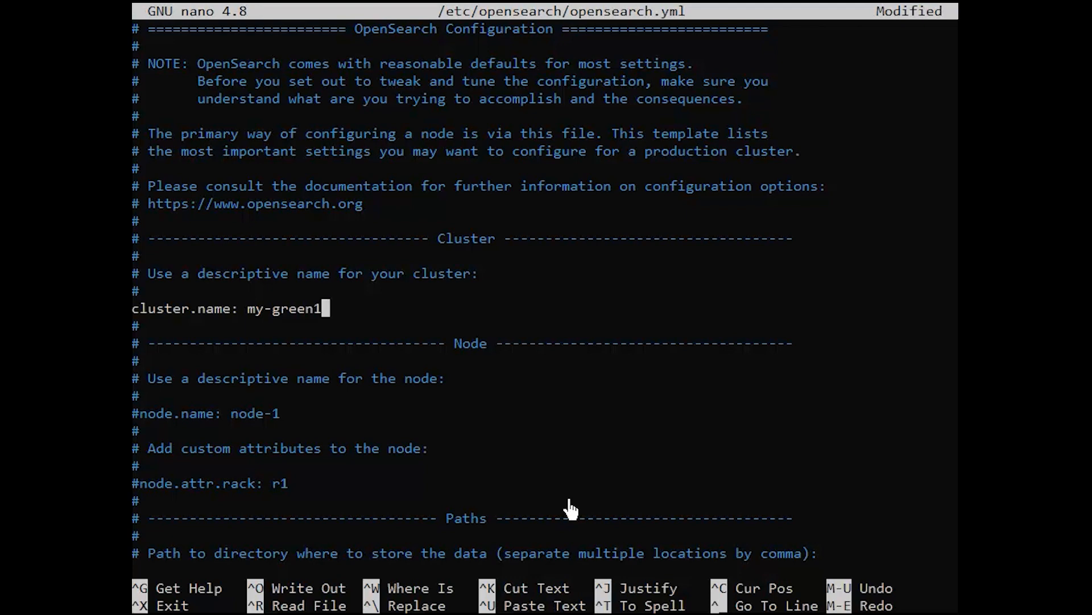
key(ctrl+o)
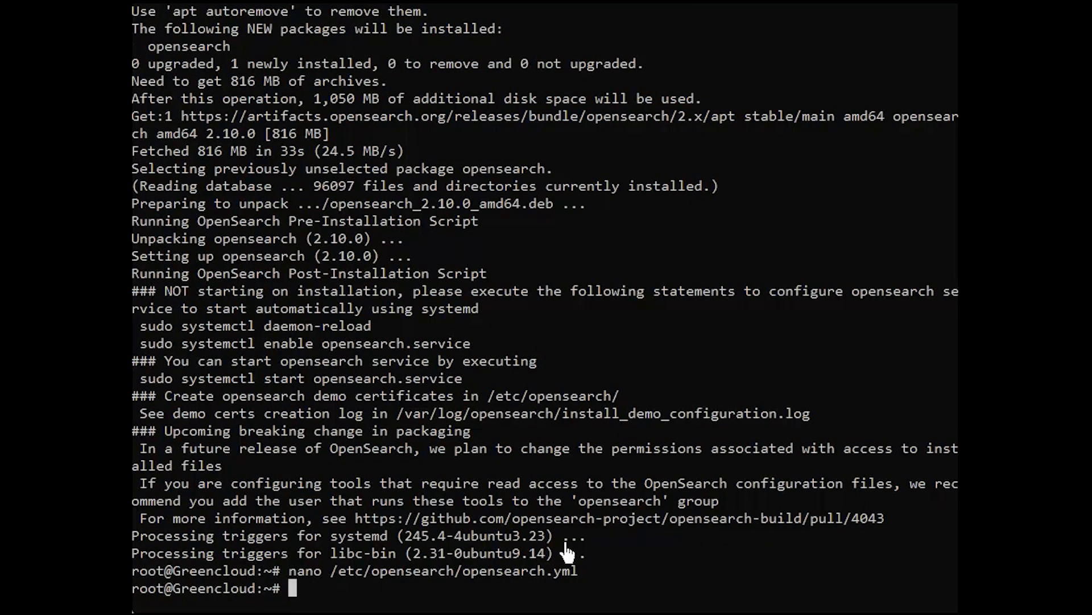
mouse_move(776, 562)
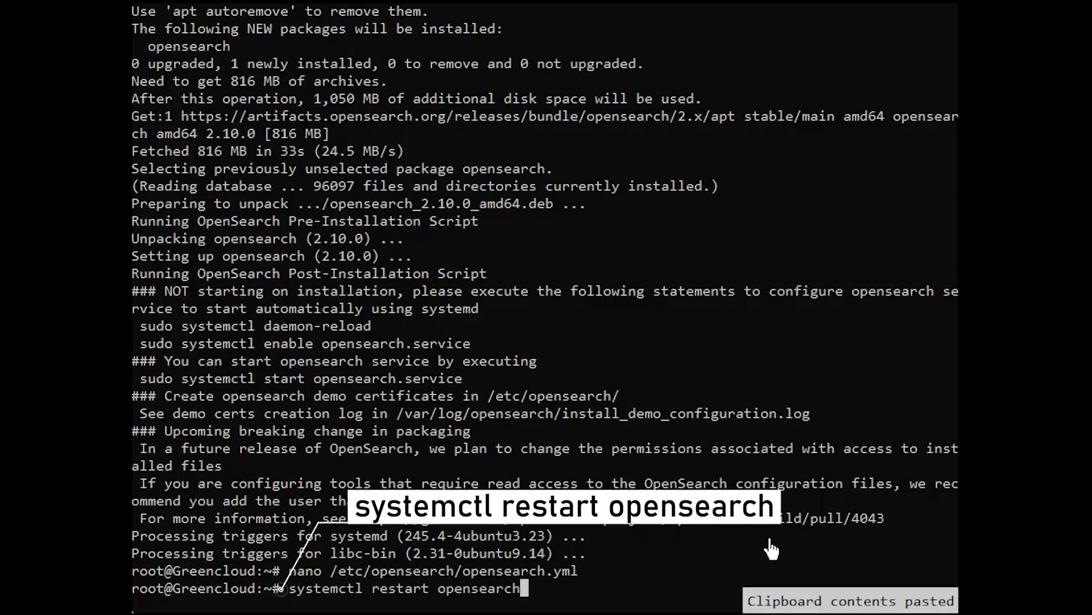
- Restart and enable OpenSearch, then confirm 'systemctl status opensearch' shows active (running)
key(Return)
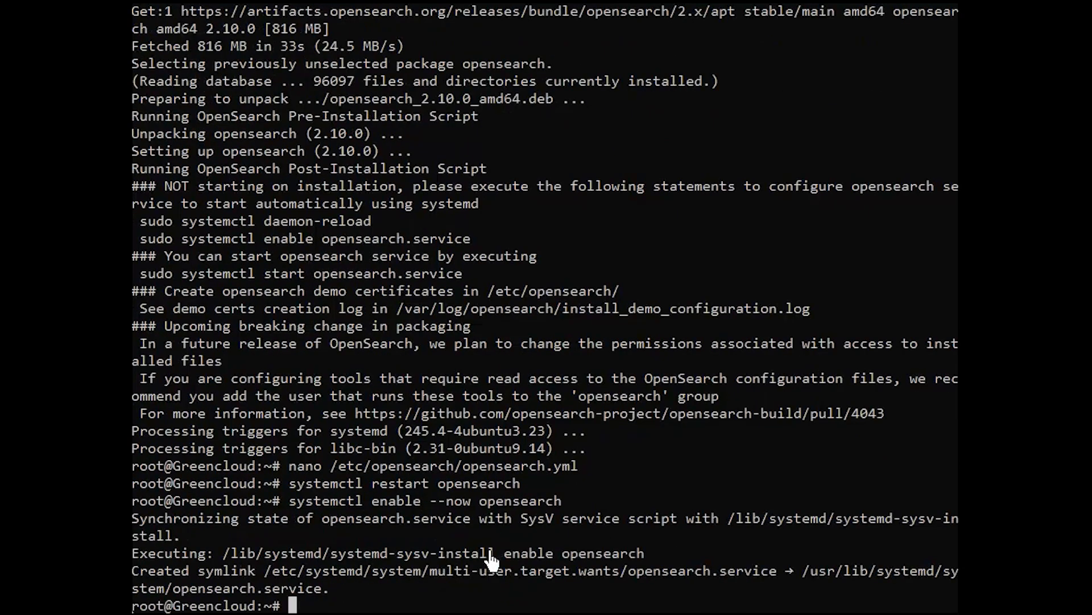
mouse_move(640, 585)
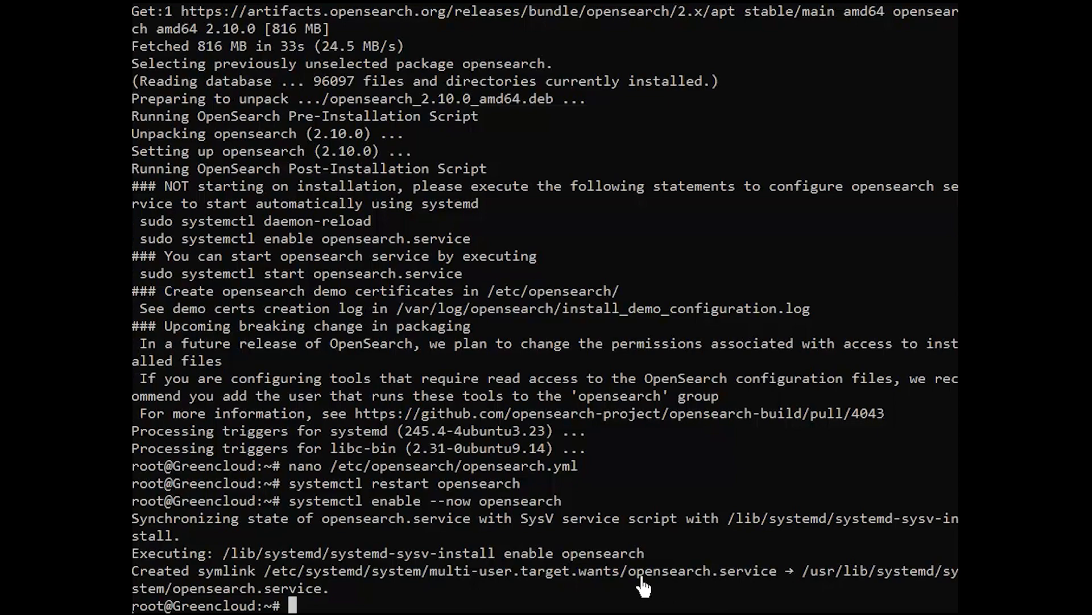
text(systemctl status opensearch)
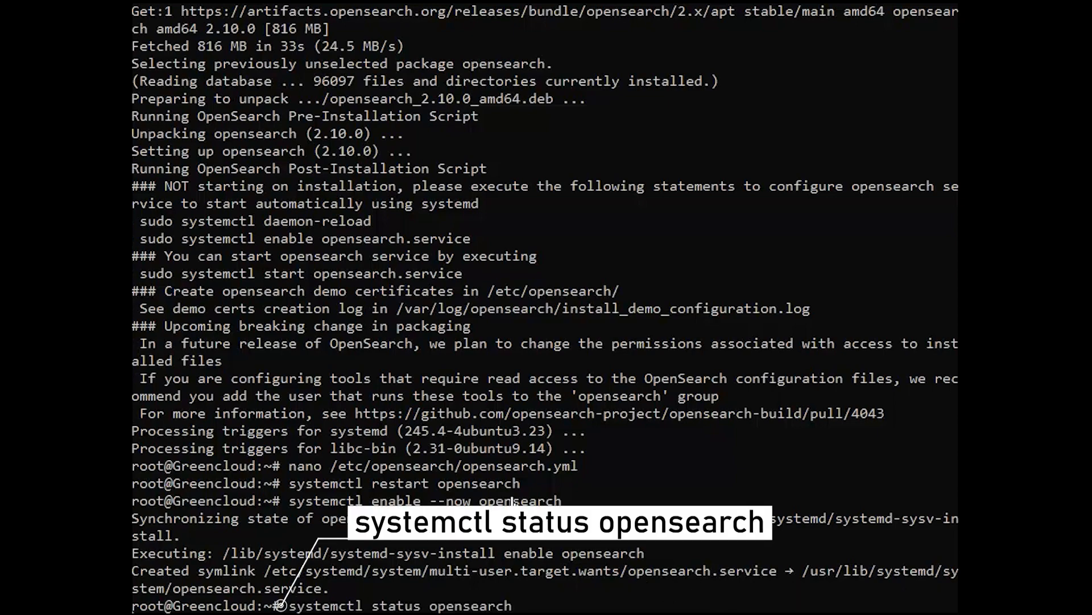
key(Return)
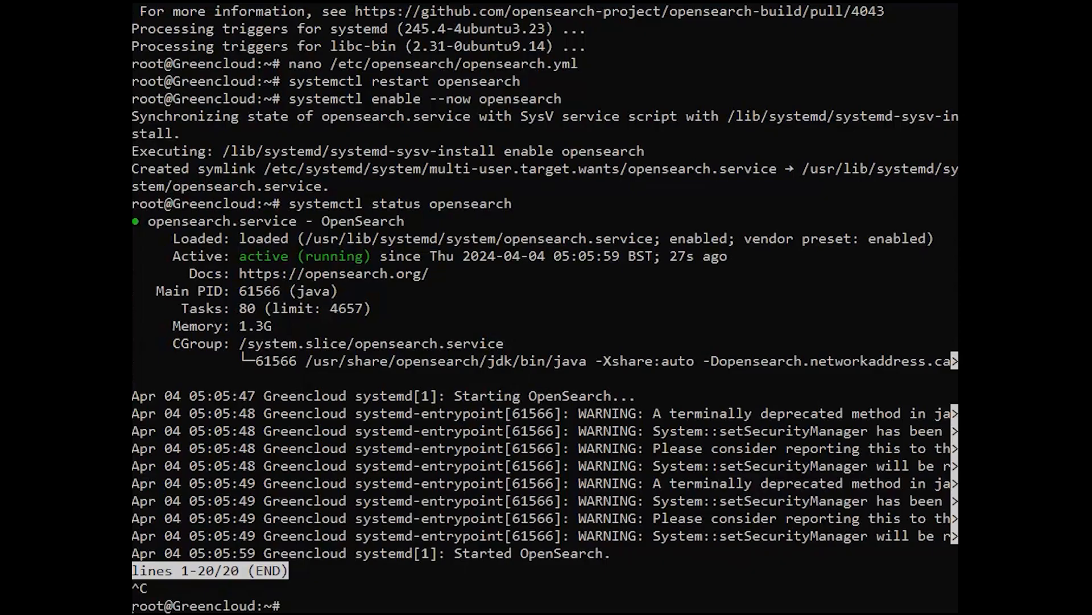
mouse_move(717, 582)
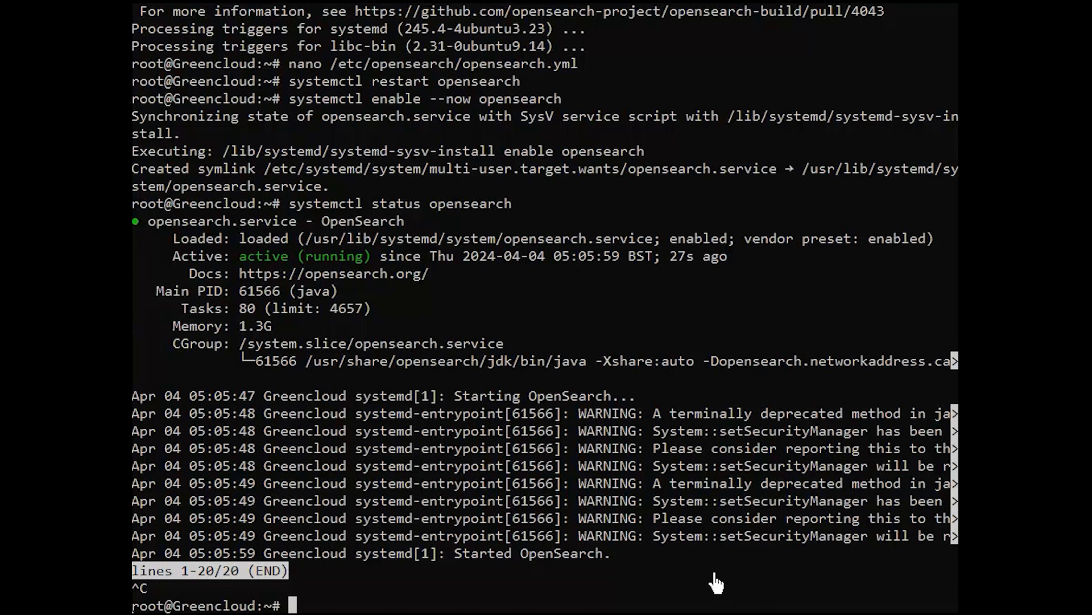
- Add the opensearch-dashboards 2.x repository and install OpenSearch Dashboards 2.13.0
text(echo "deb https://artifacts.opensearch.org/releases/bundle/opensearch-dashboards/2.x/apt stable main" | tee -a /etc/apt/sources.list.d/opensearch-2.x.list)
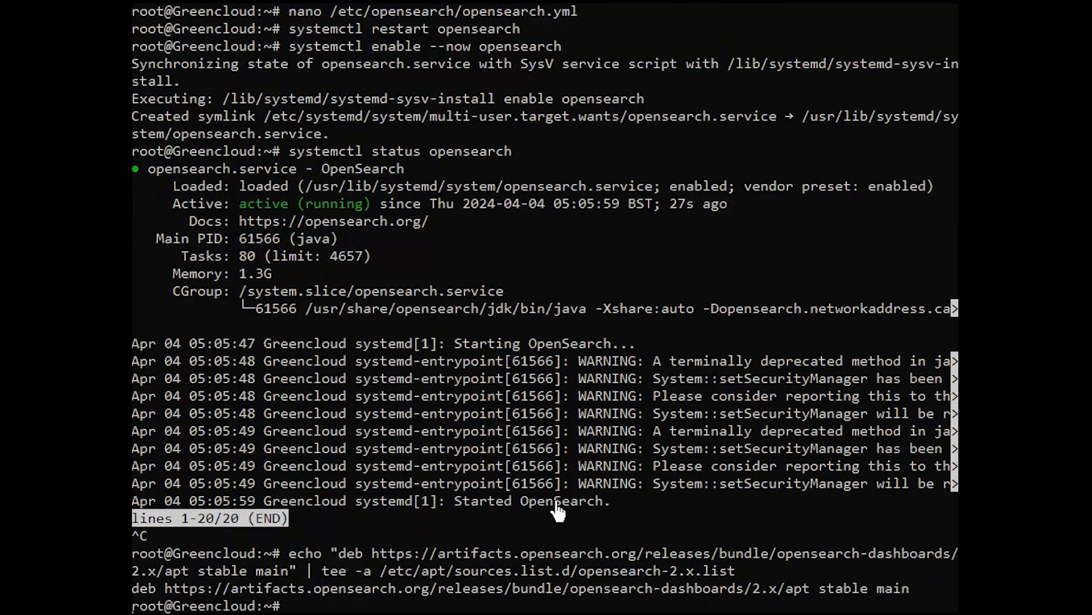
mouse_move(732, 599)
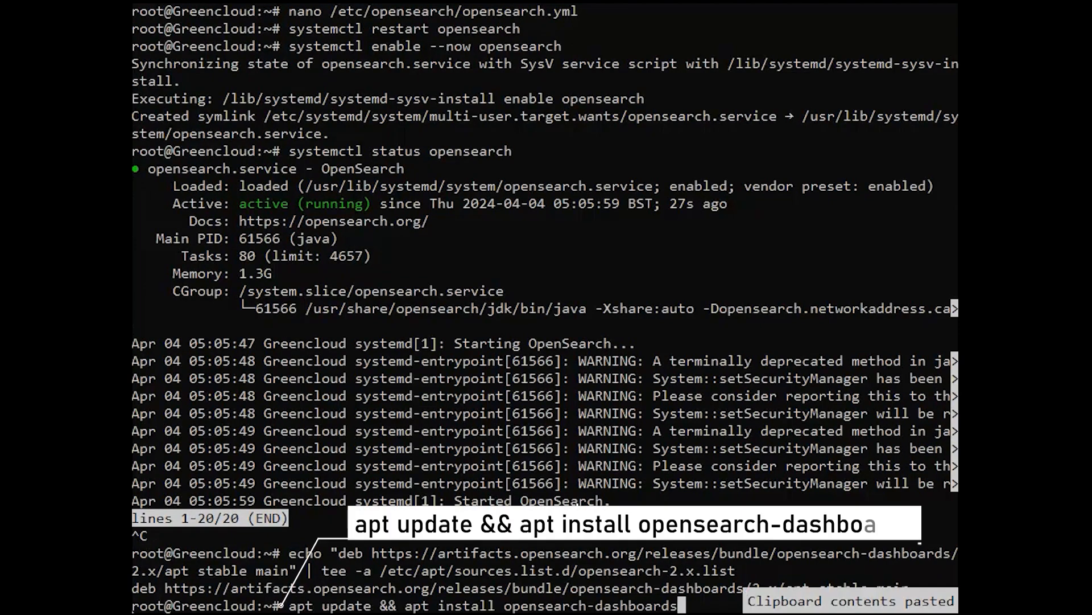
key(Return)
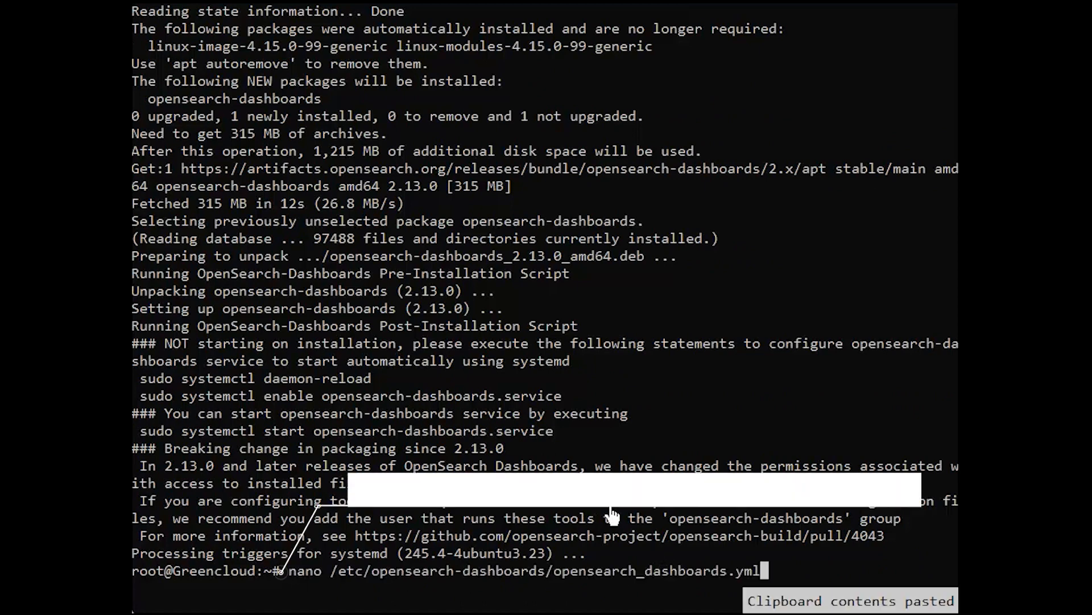
- In opensearch_dashboards.yml, set server.port 5601 and server.host "0.0.0.0", then save
key(Return)
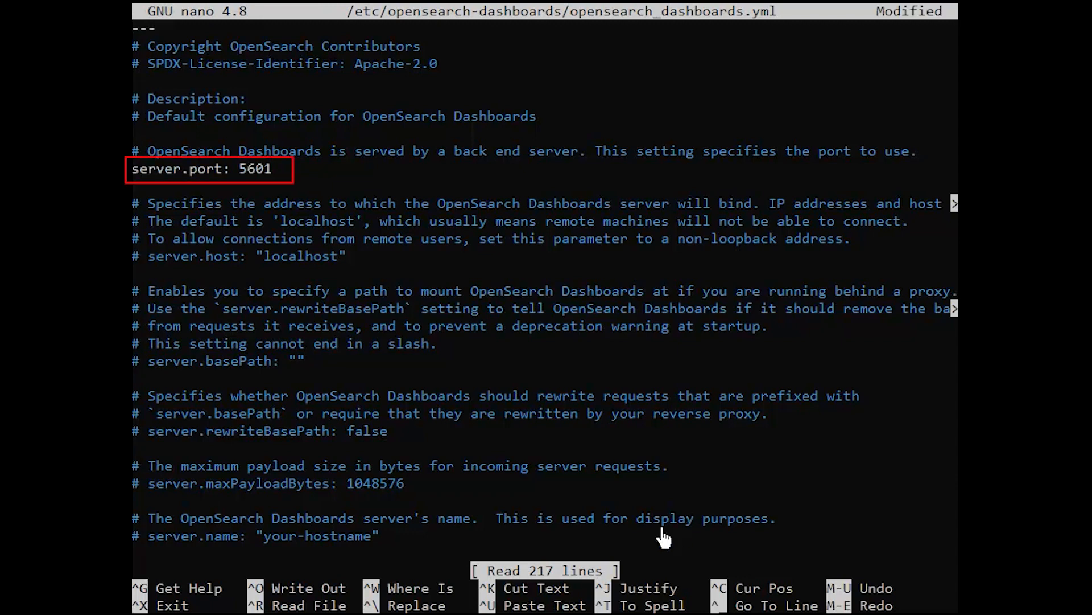
key(ctrl+w)
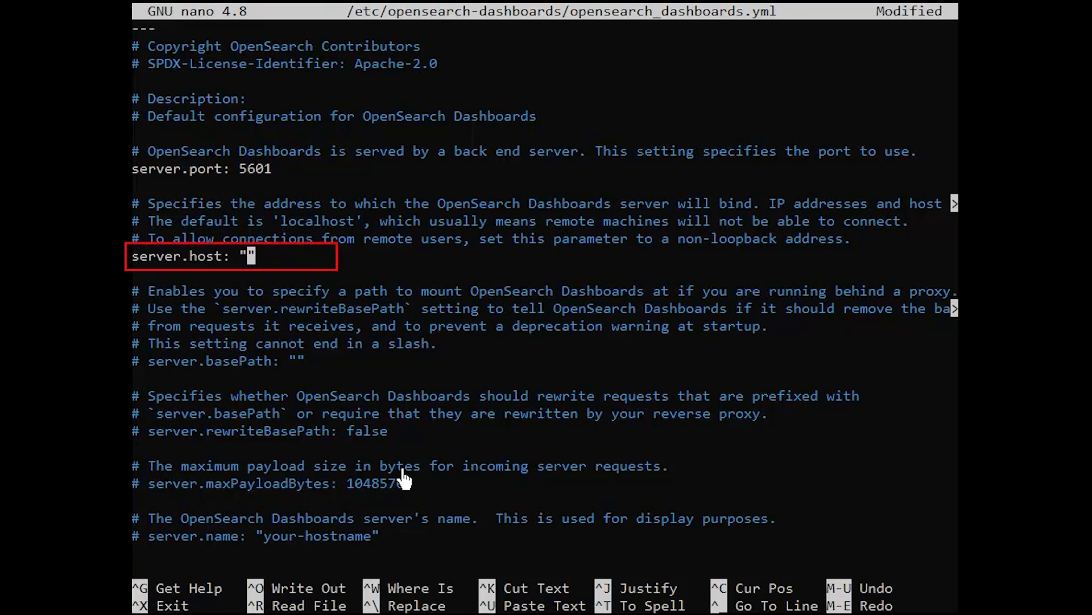
text(0.0.0.0)
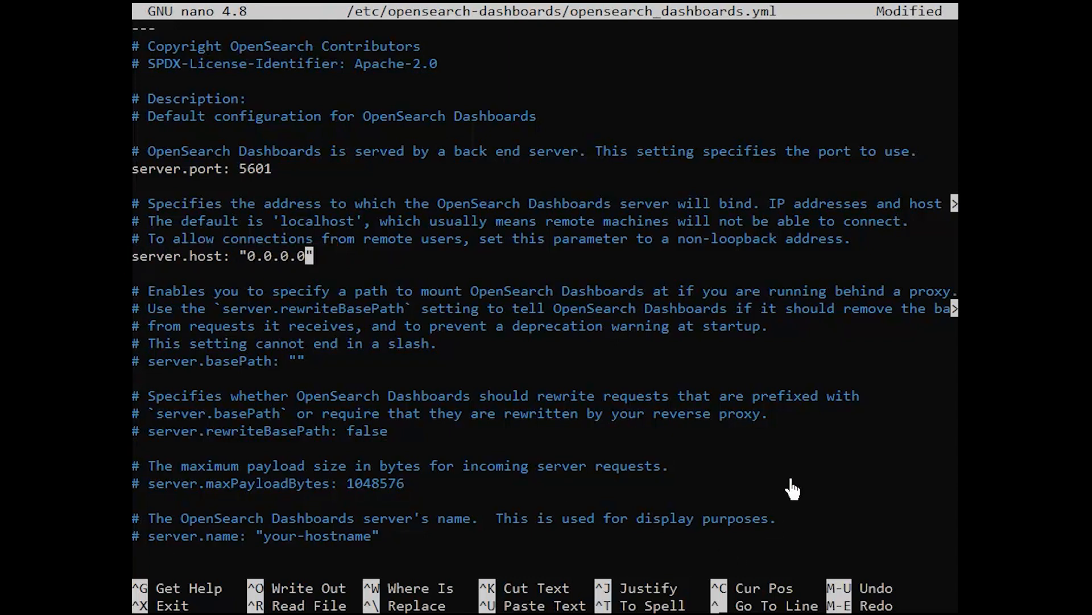
scroll(down, 3)
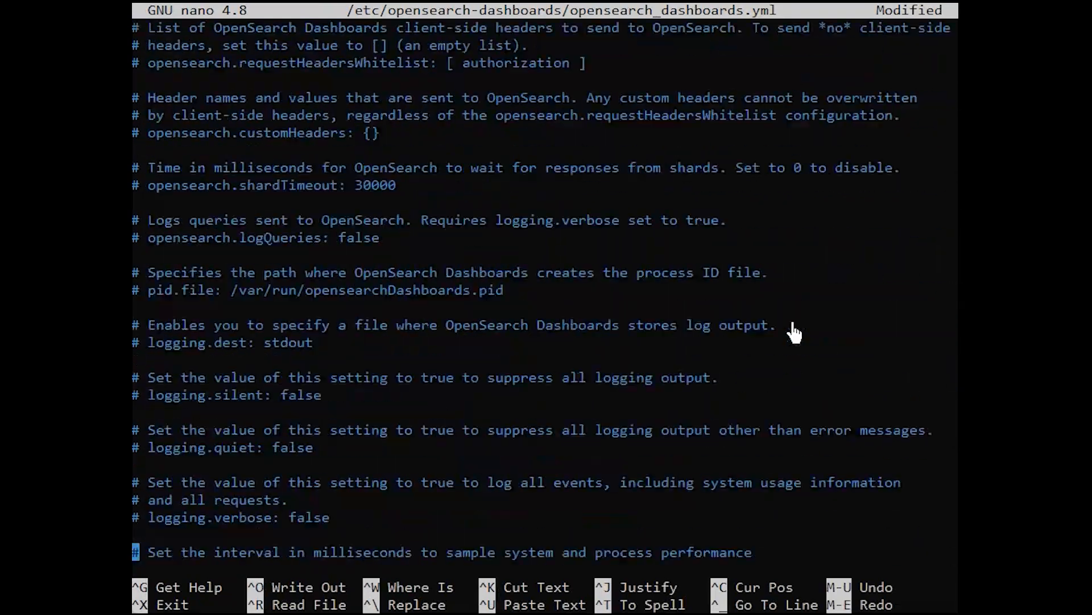
key(ctrl+x)
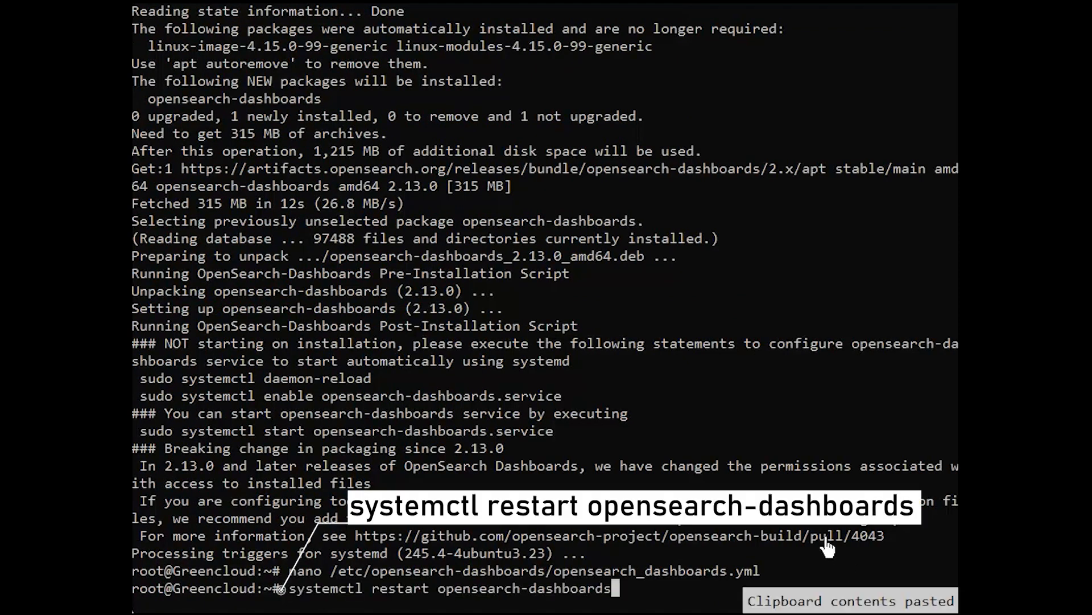
key(Return)
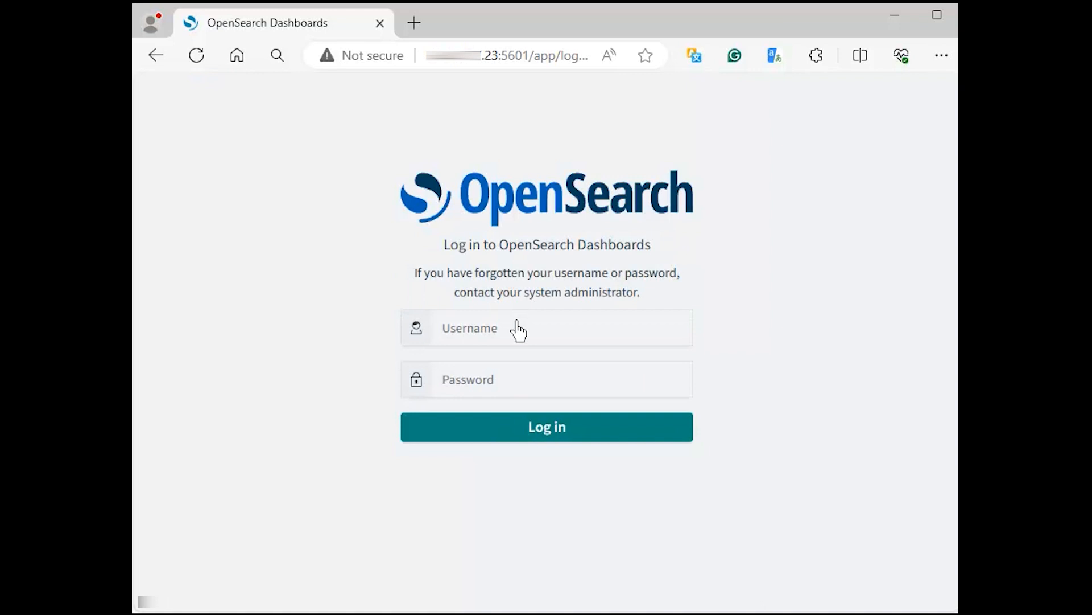
- Log in to OpenSearch Dashboards on port 5601 with the admin credentials
click(546, 328)
text(admin)
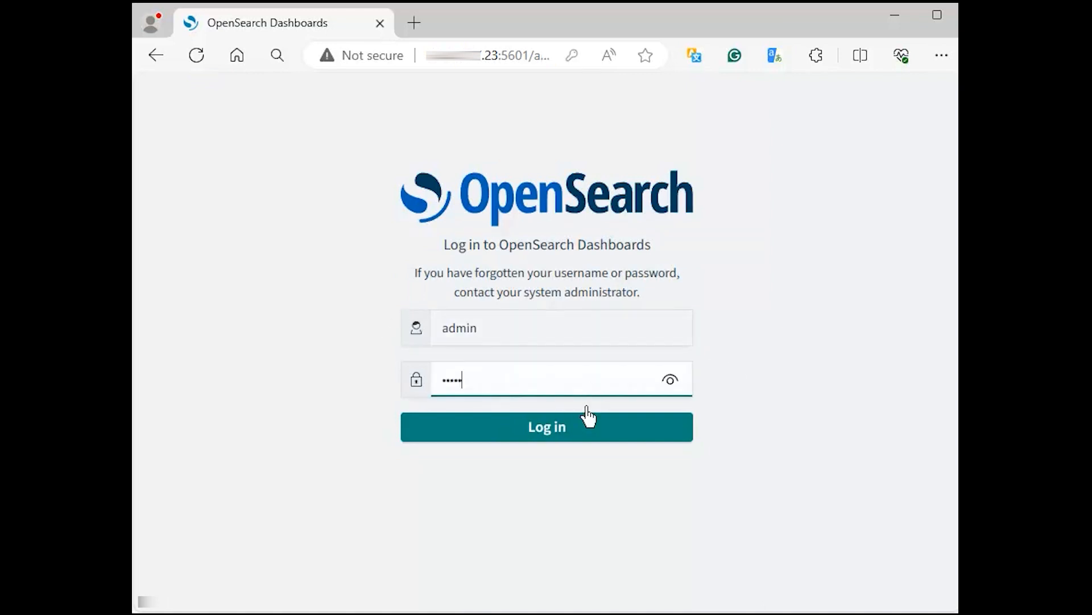
click(547, 427)
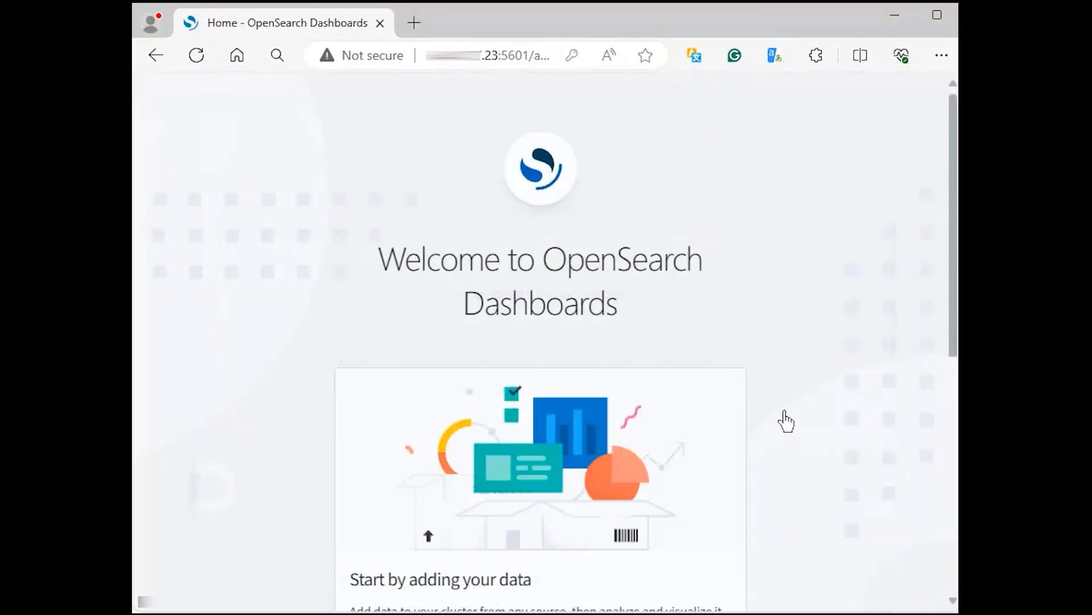
scroll(down, 3)
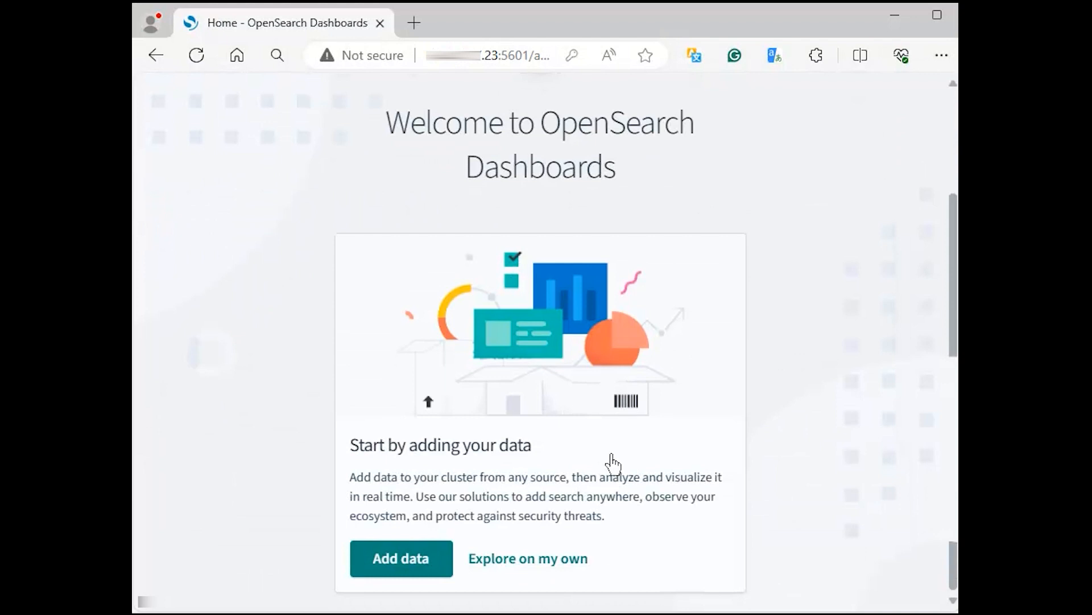
mouse_move(641, 436)
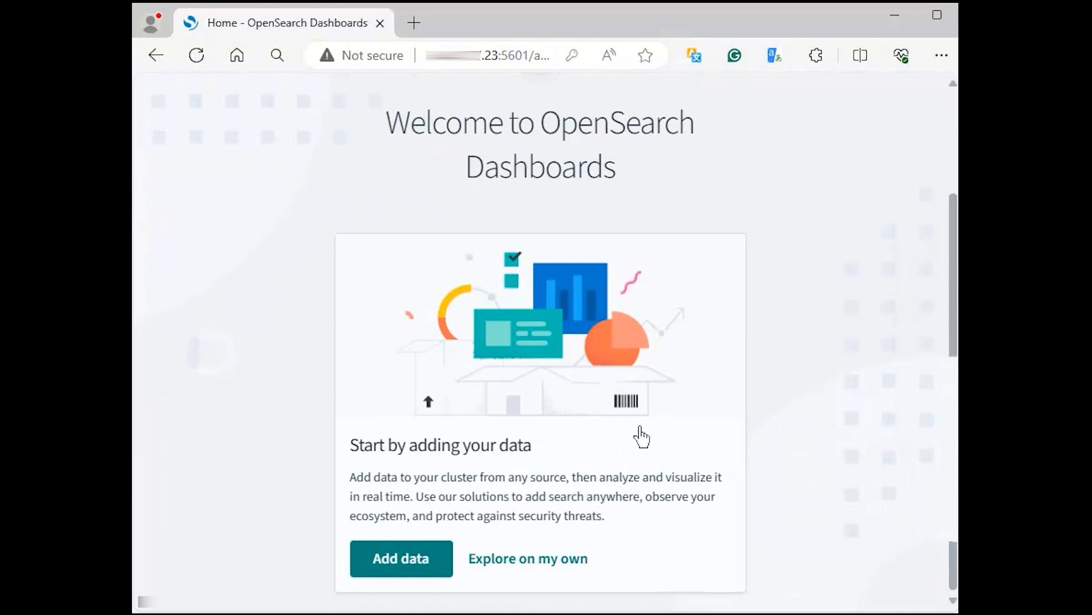
mouse_move(766, 311)
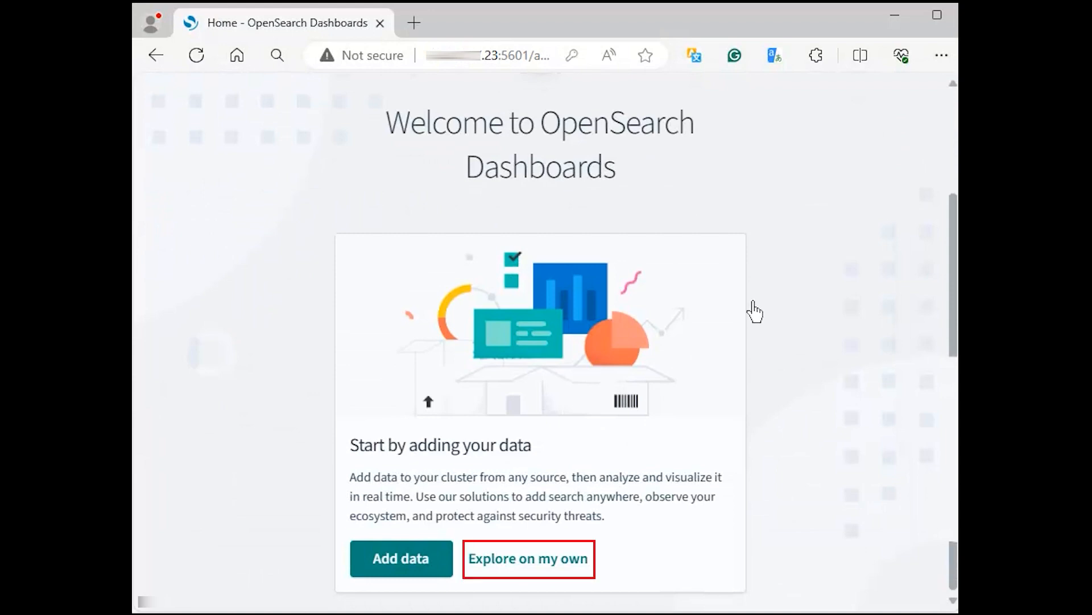
- Choose 'Explore on my own' and open the dashboards app menu
click(528, 558)
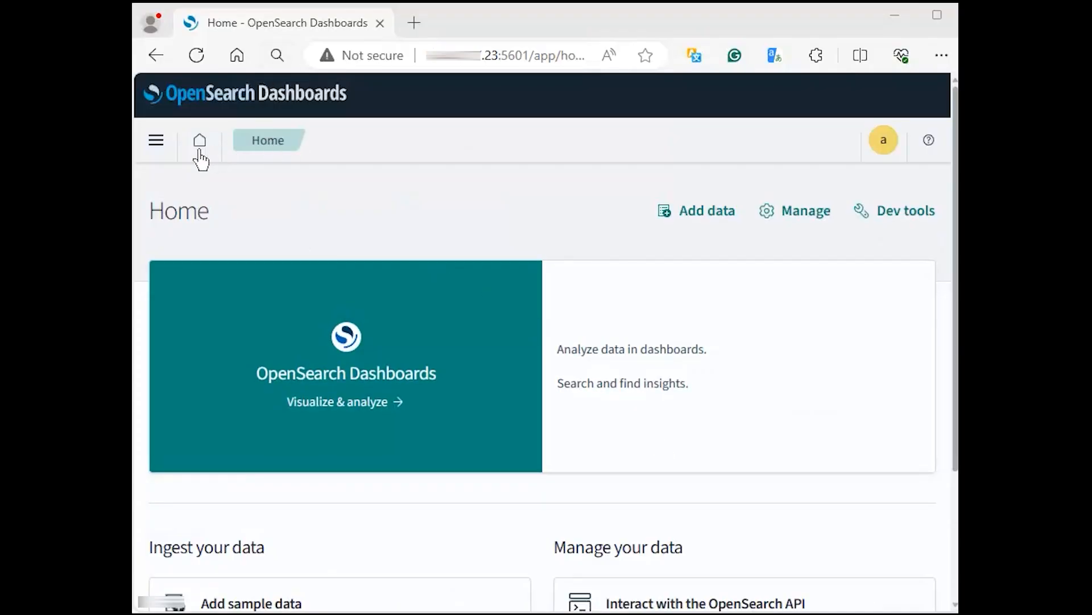
mouse_move(218, 152)
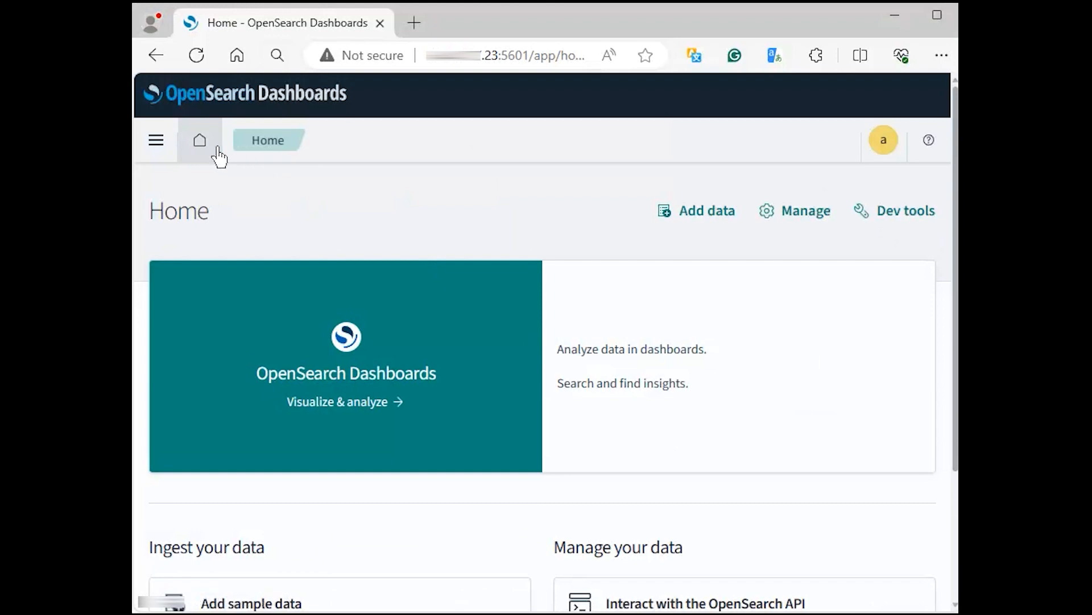
mouse_move(408, 211)
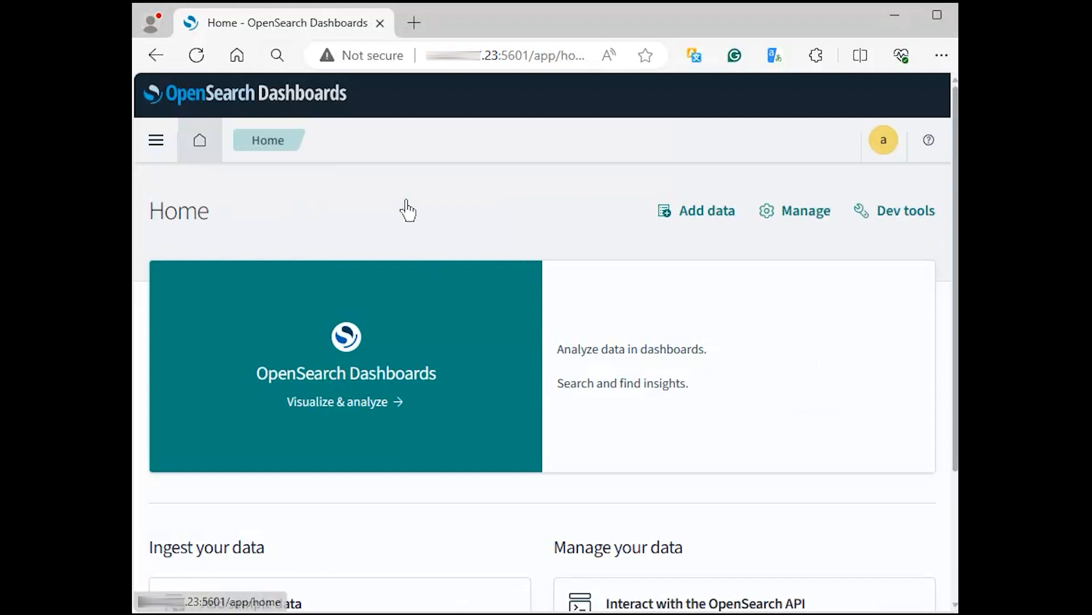
mouse_move(156, 140)
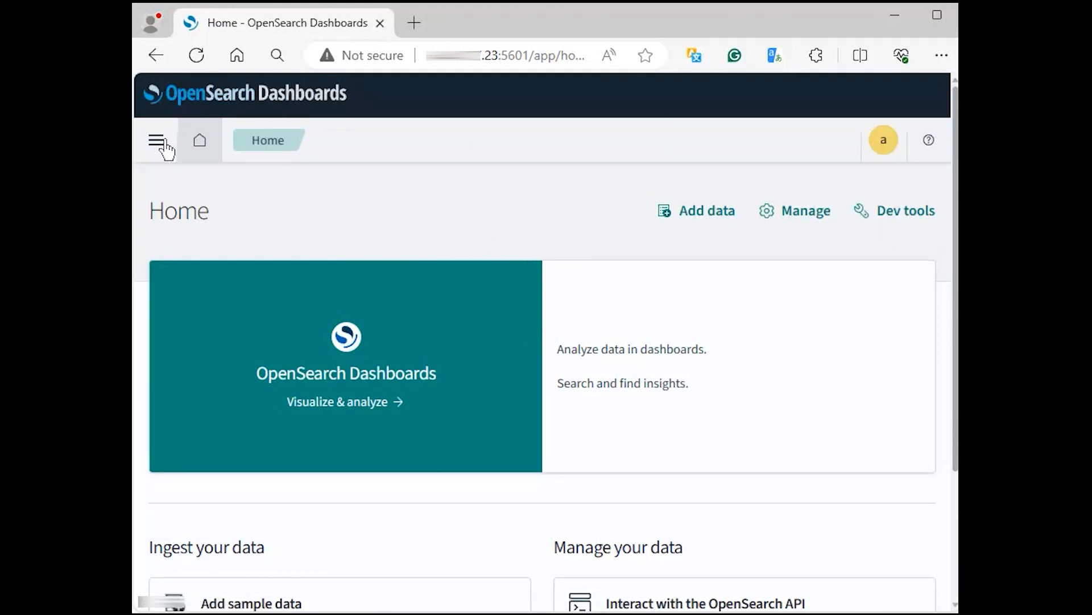
click(156, 140)
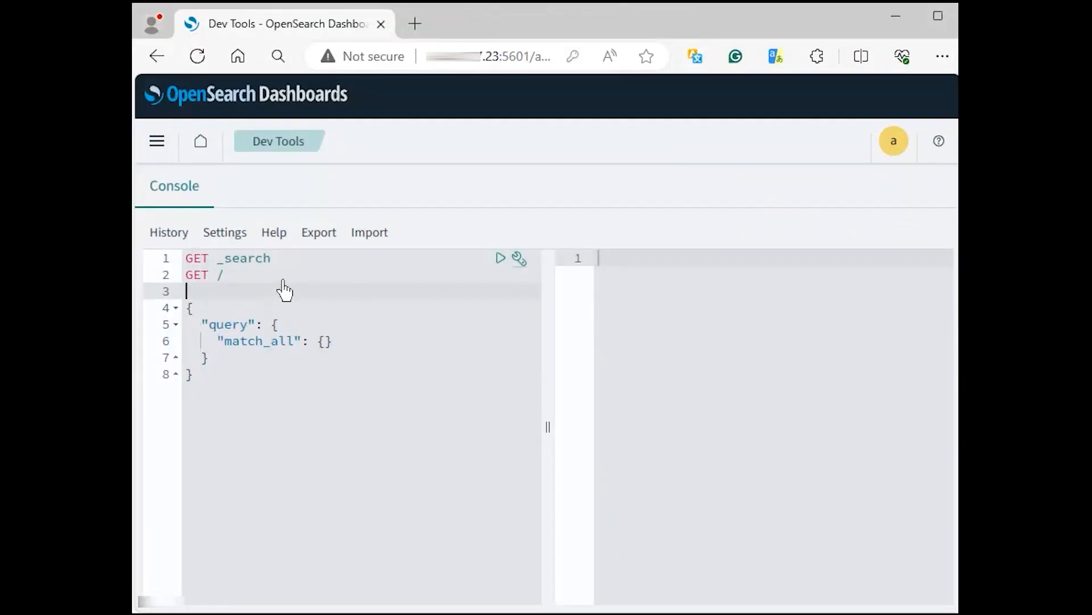
- Send GET / from the Dev Tools console, getting 200 OK for cluster my-green1
click(500, 276)
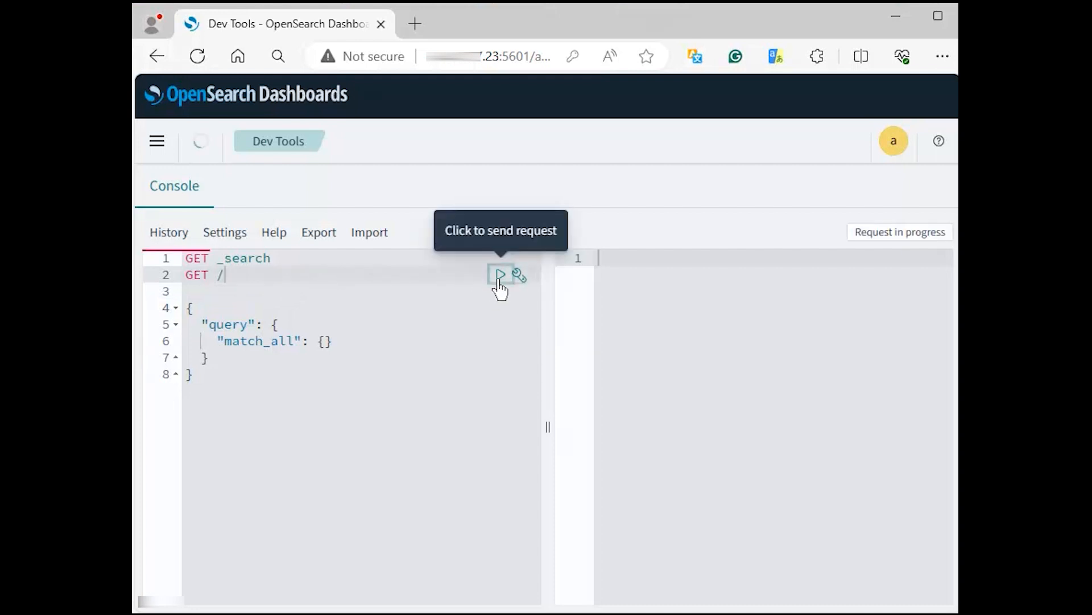
click(500, 274)
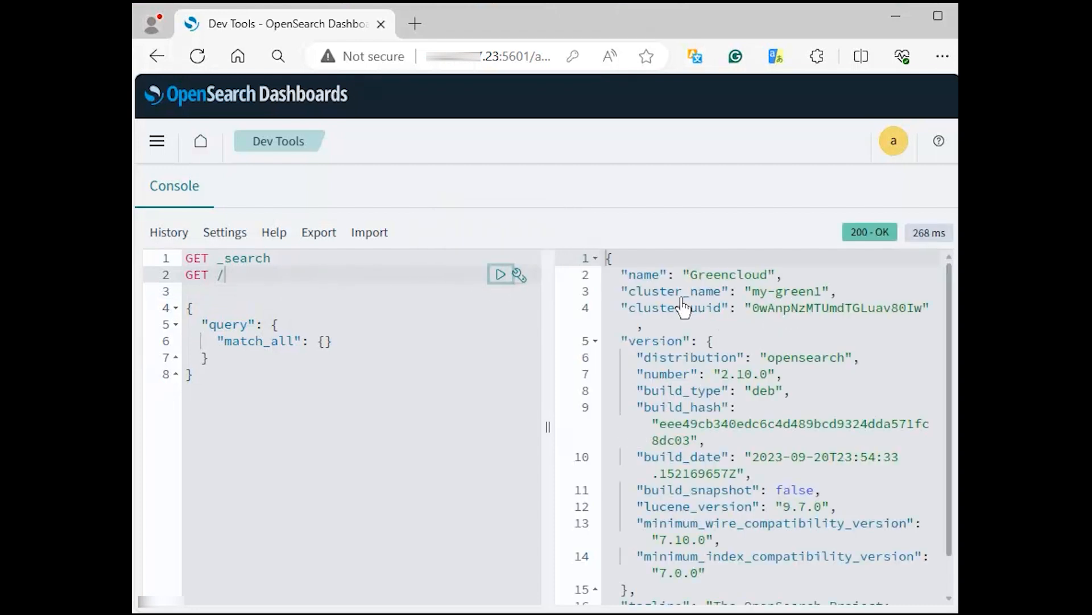
mouse_move(747, 400)
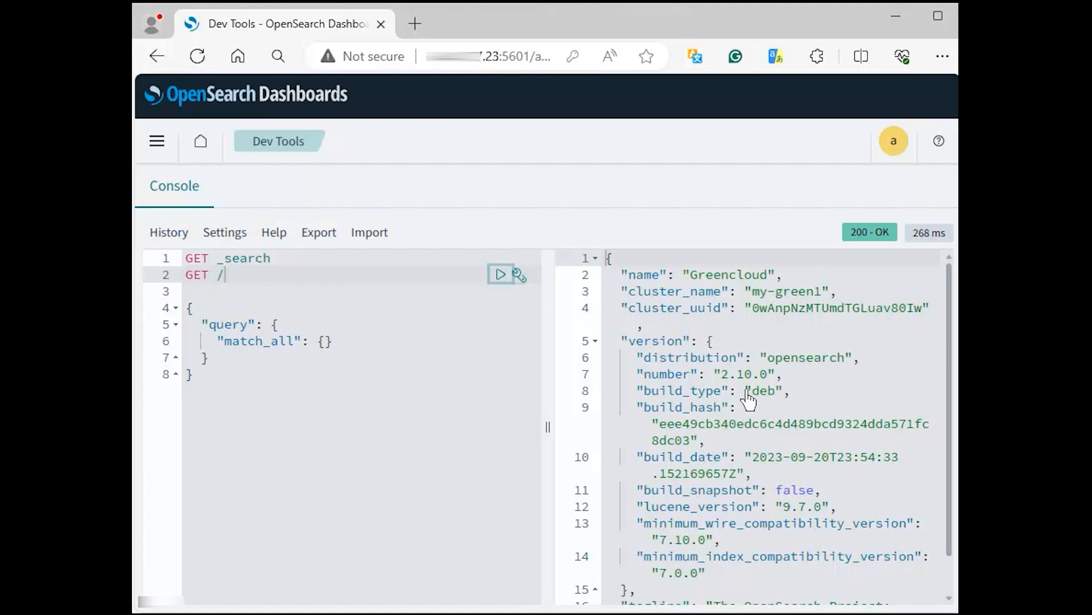
mouse_move(806, 507)
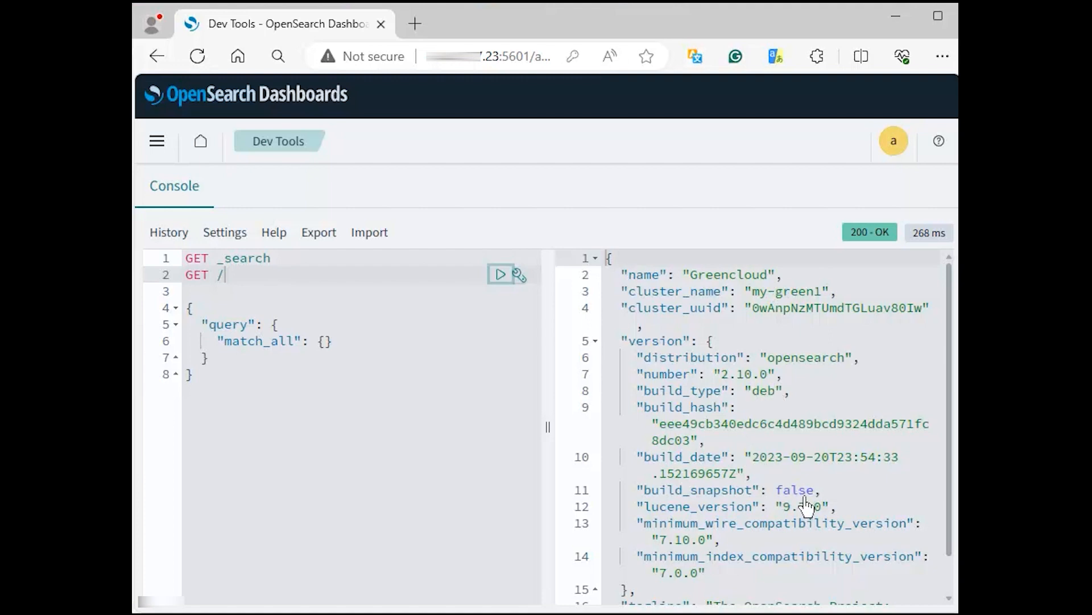